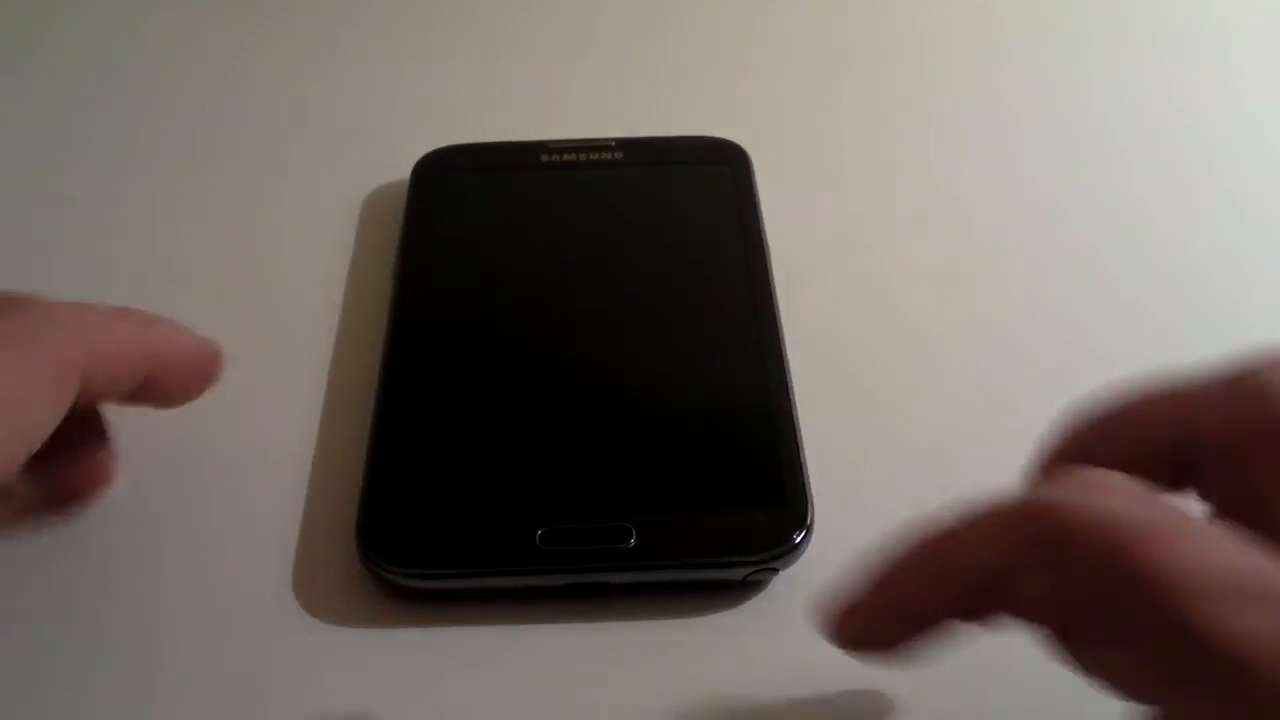
- Wake the phone and open the app drawer listing all installed apps
{"action": "left_click", "coordinate": [586, 533]}
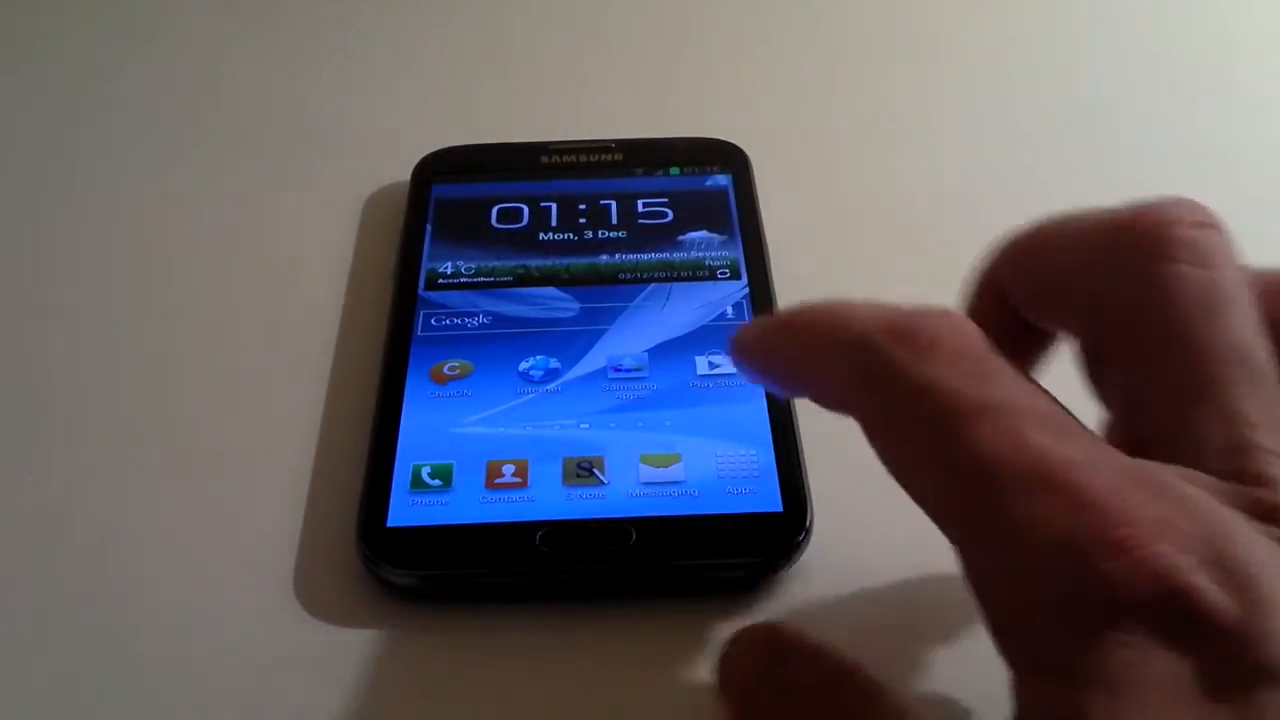
{"action": "left_click", "coordinate": [739, 470]}
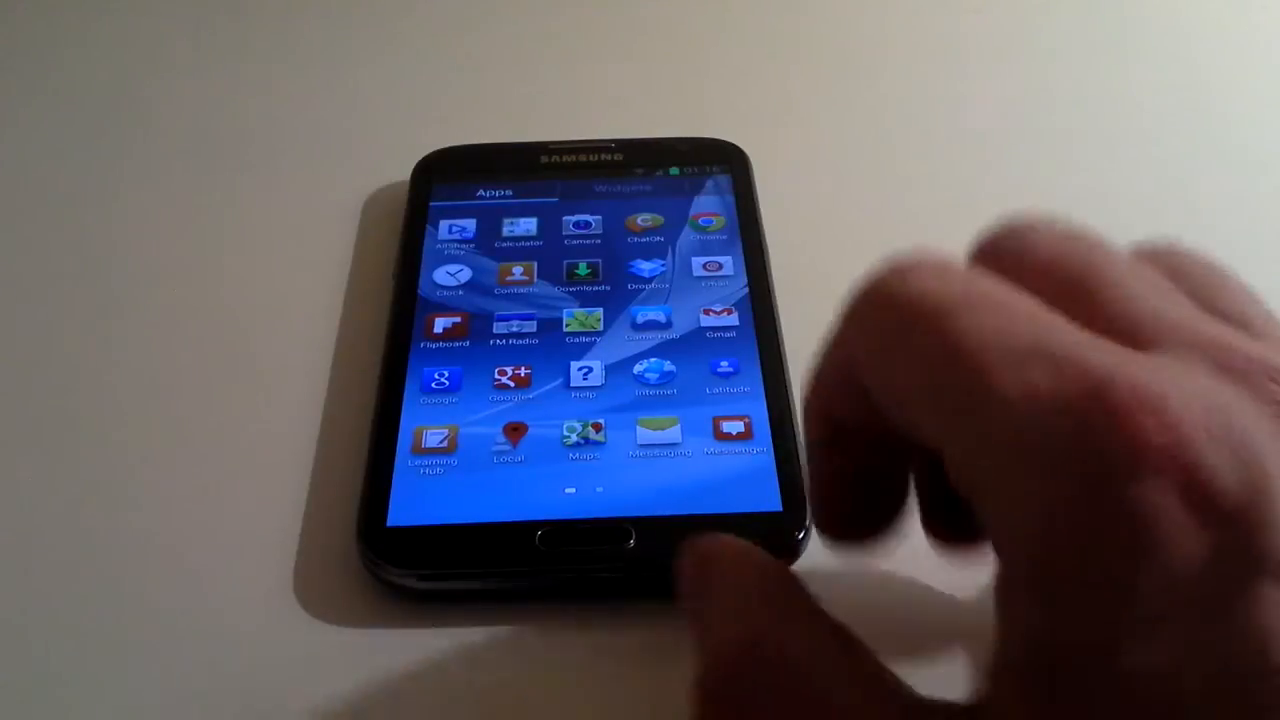
{"action": "scroll", "scroll_direction": "left", "scroll_amount": 3}
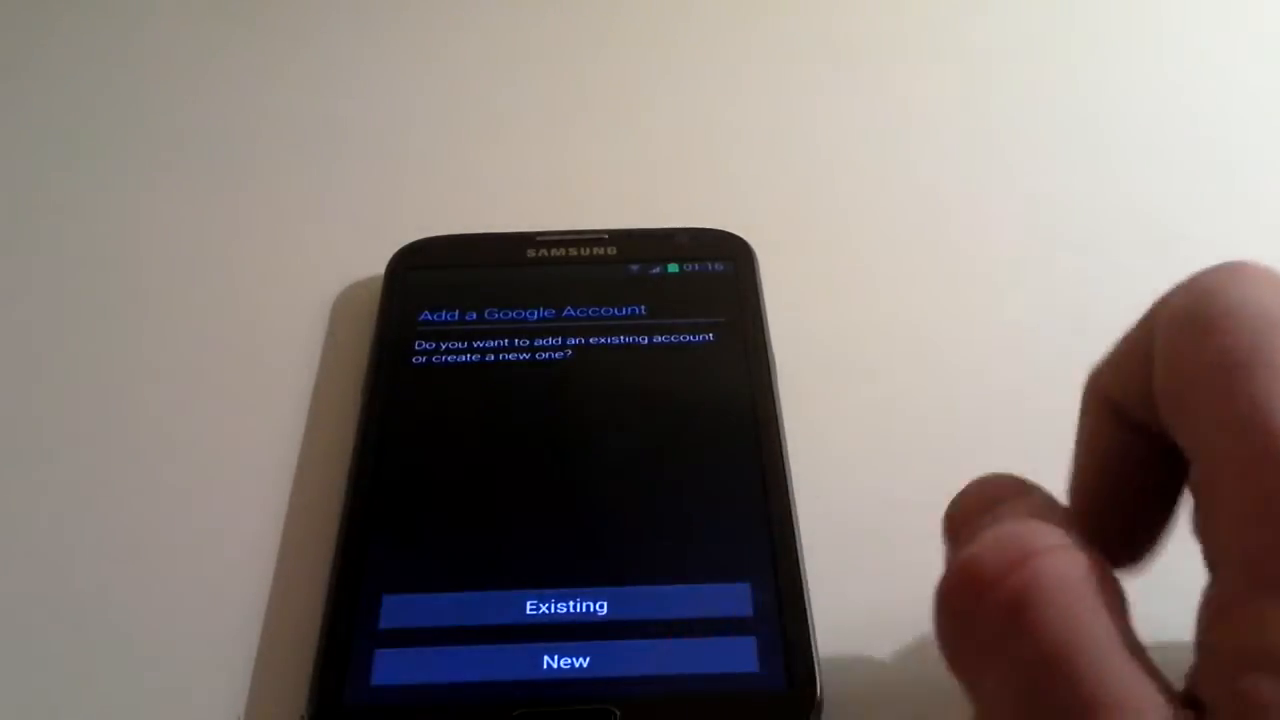
- Choose Existing on the Add a Google Account prompt and sign in
{"action": "left_click", "coordinate": [565, 605]}
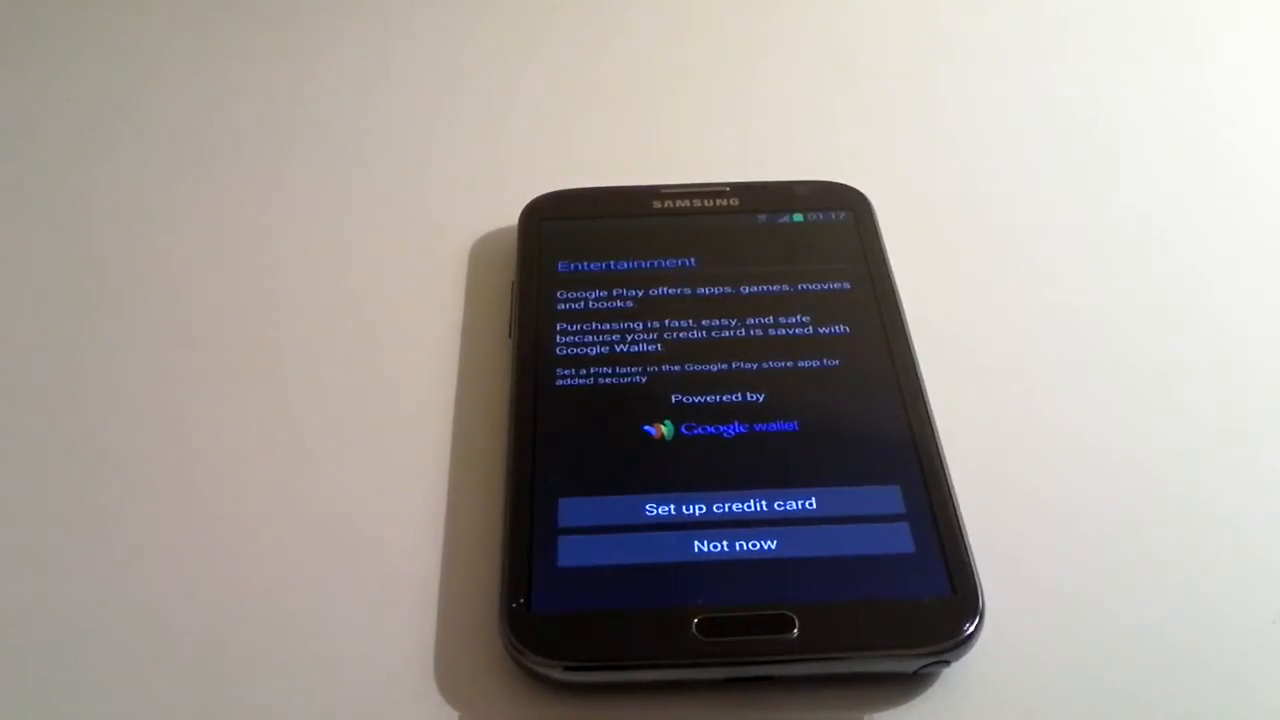
- Decline credit card setup with Not now and continue past Back up and restore
{"action": "left_click", "coordinate": [735, 544]}
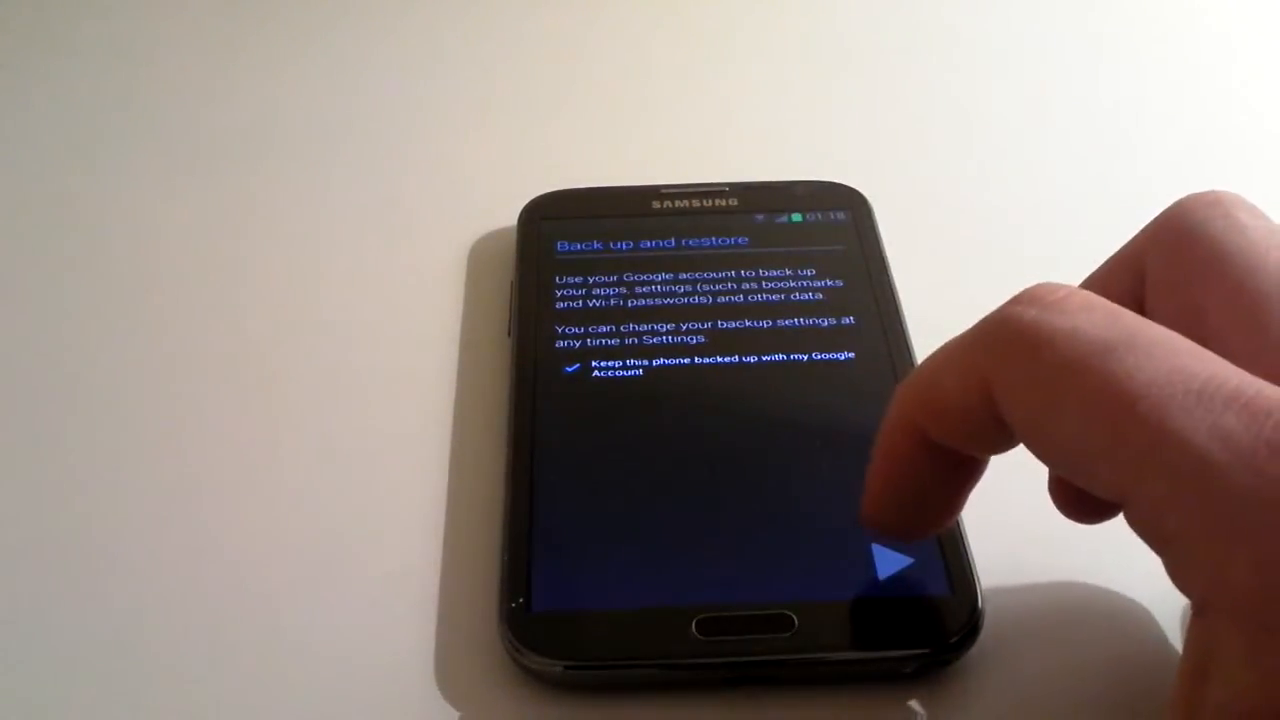
{"action": "left_click", "coordinate": [890, 560]}
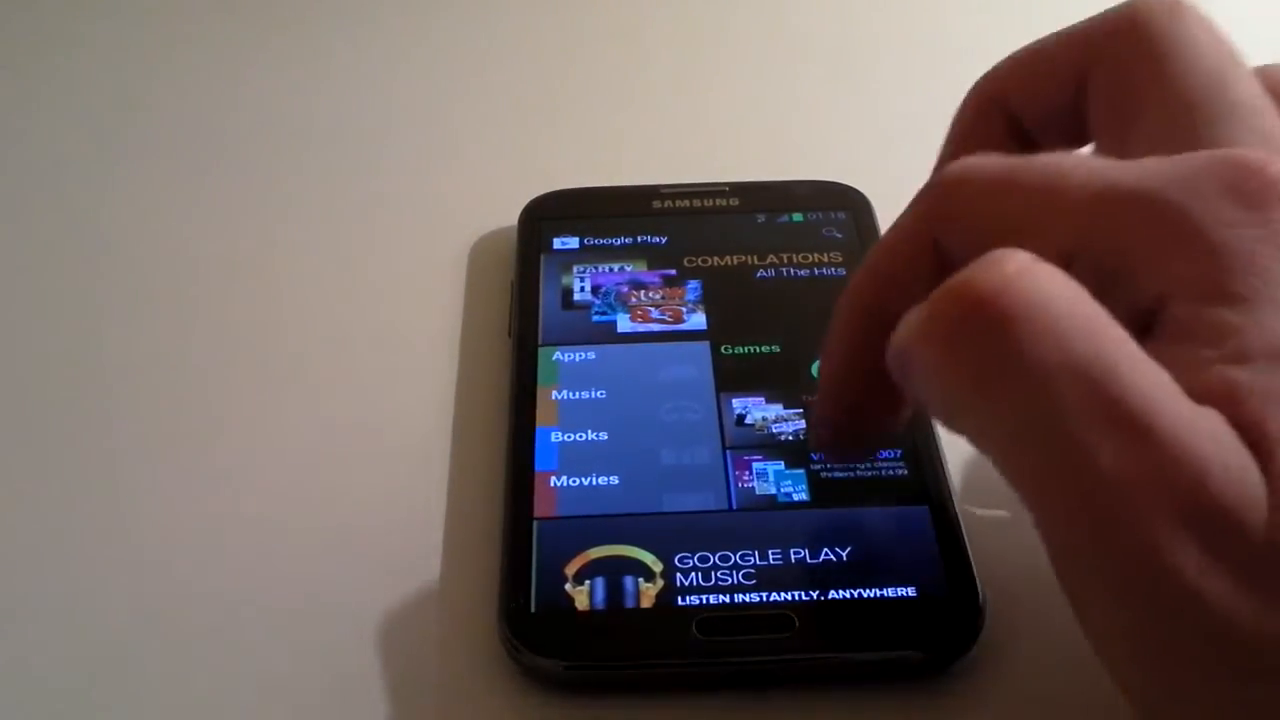
- Search the store for avast and open the avast! Mobile Security page
{"action": "scroll", "scroll_direction": "down", "scroll_amount": 3}
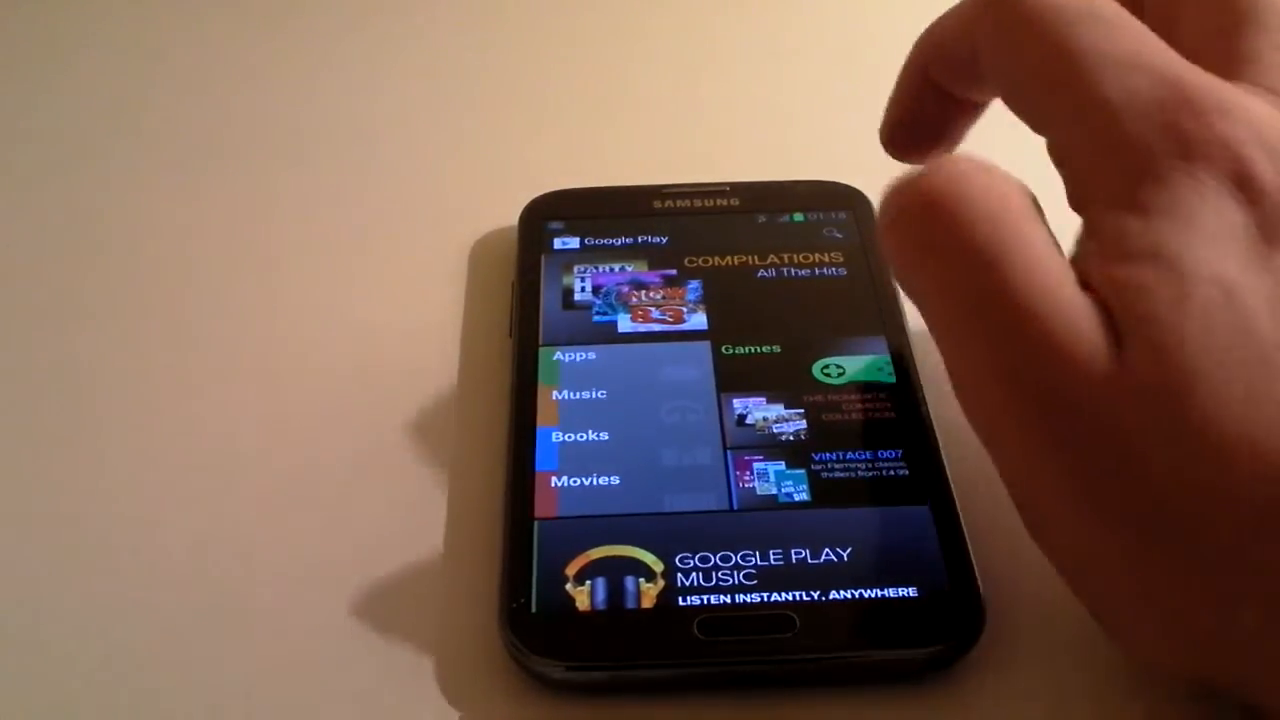
{"action": "left_click", "coordinate": [833, 232]}
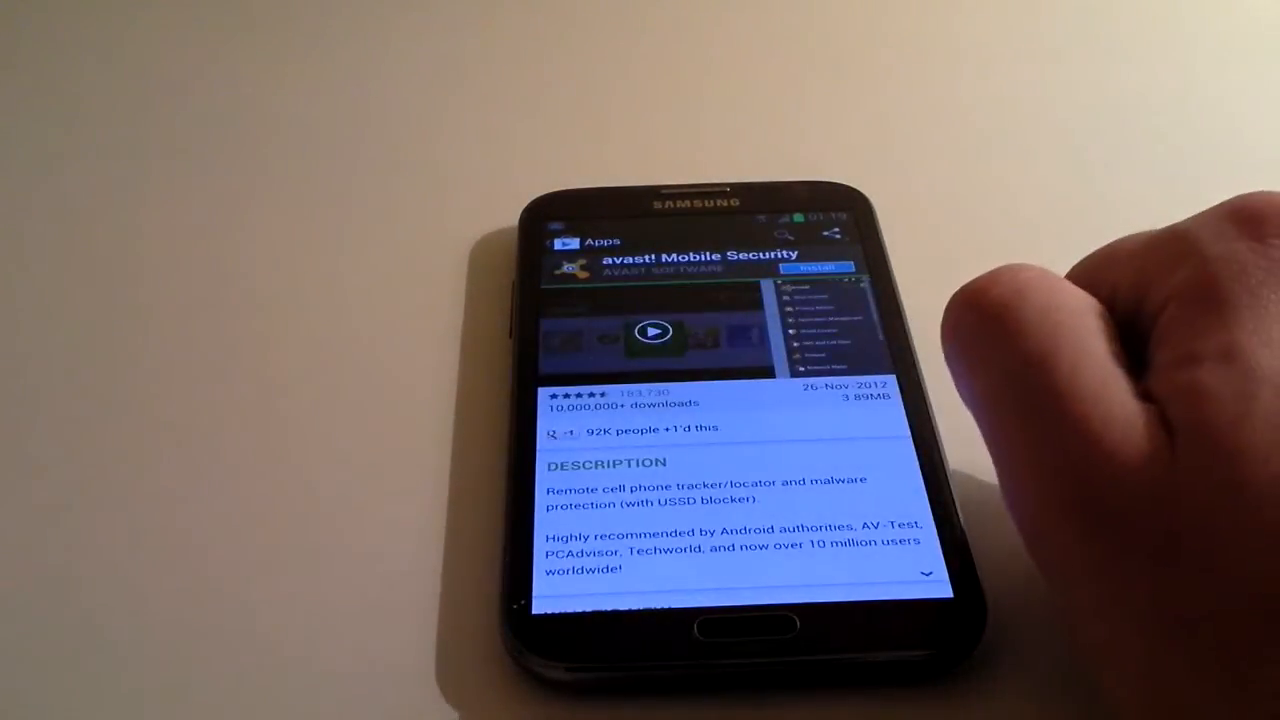
- Install avast! Mobile Security and accept its permissions to start the download
{"action": "left_click", "coordinate": [817, 267]}
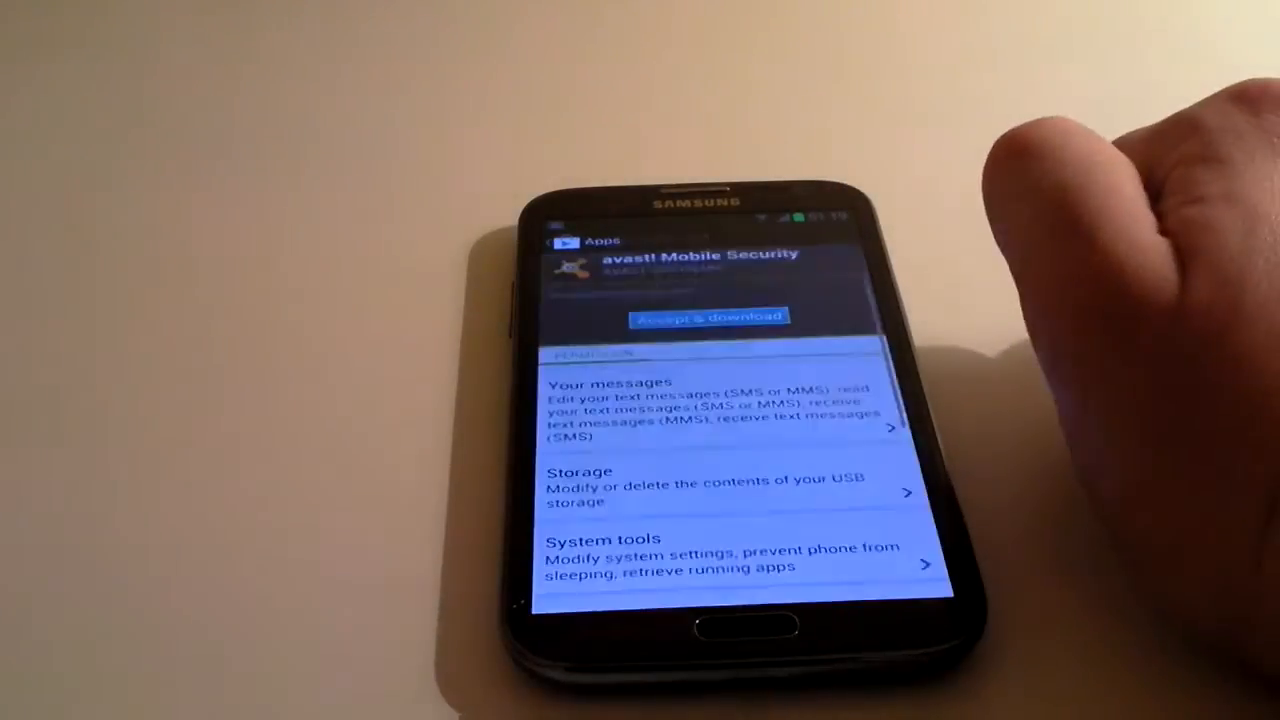
{"action": "left_click", "coordinate": [708, 316]}
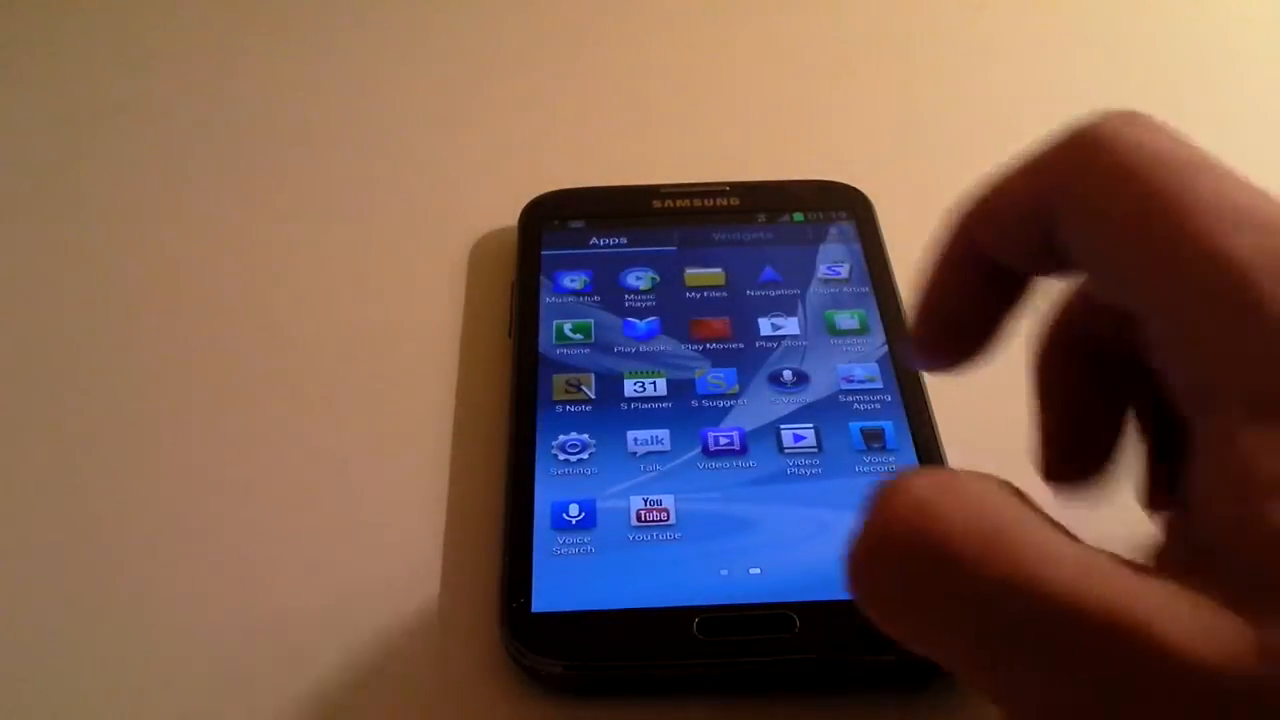
- Launch Play Store from the app drawer and show its menu
{"action": "left_click", "coordinate": [774, 330]}
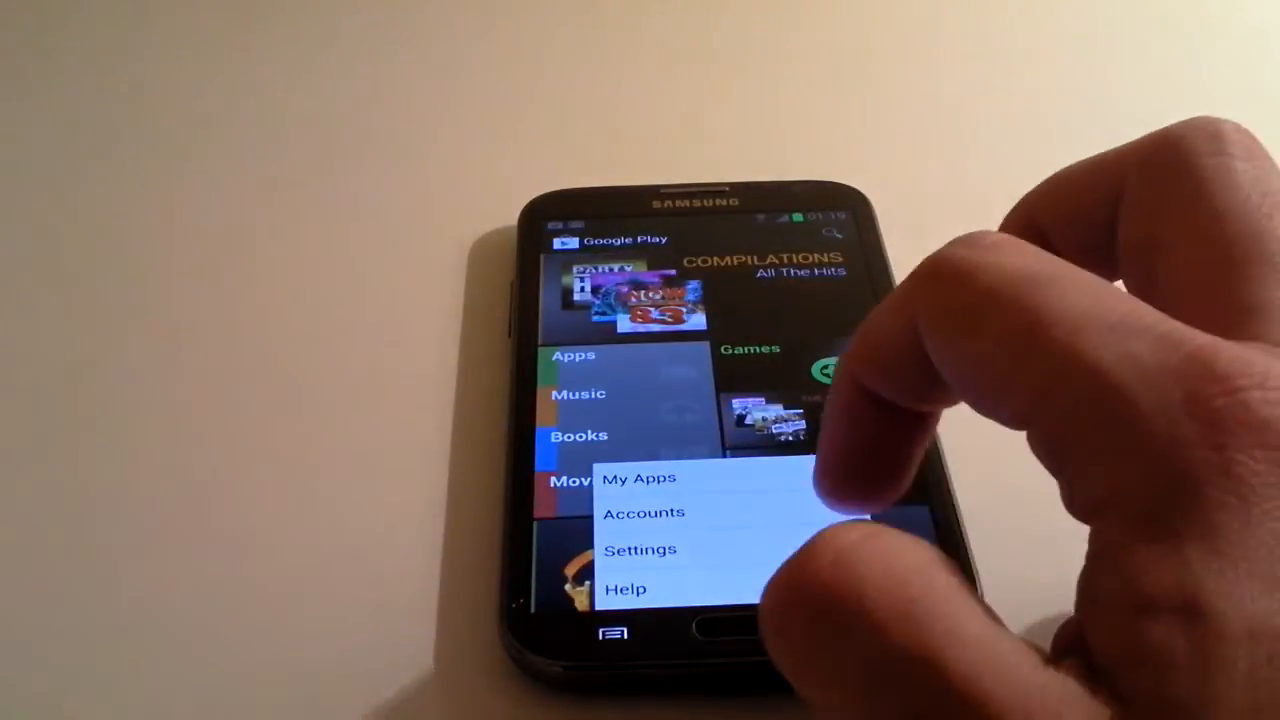
{"action": "left_click", "coordinate": [637, 477]}
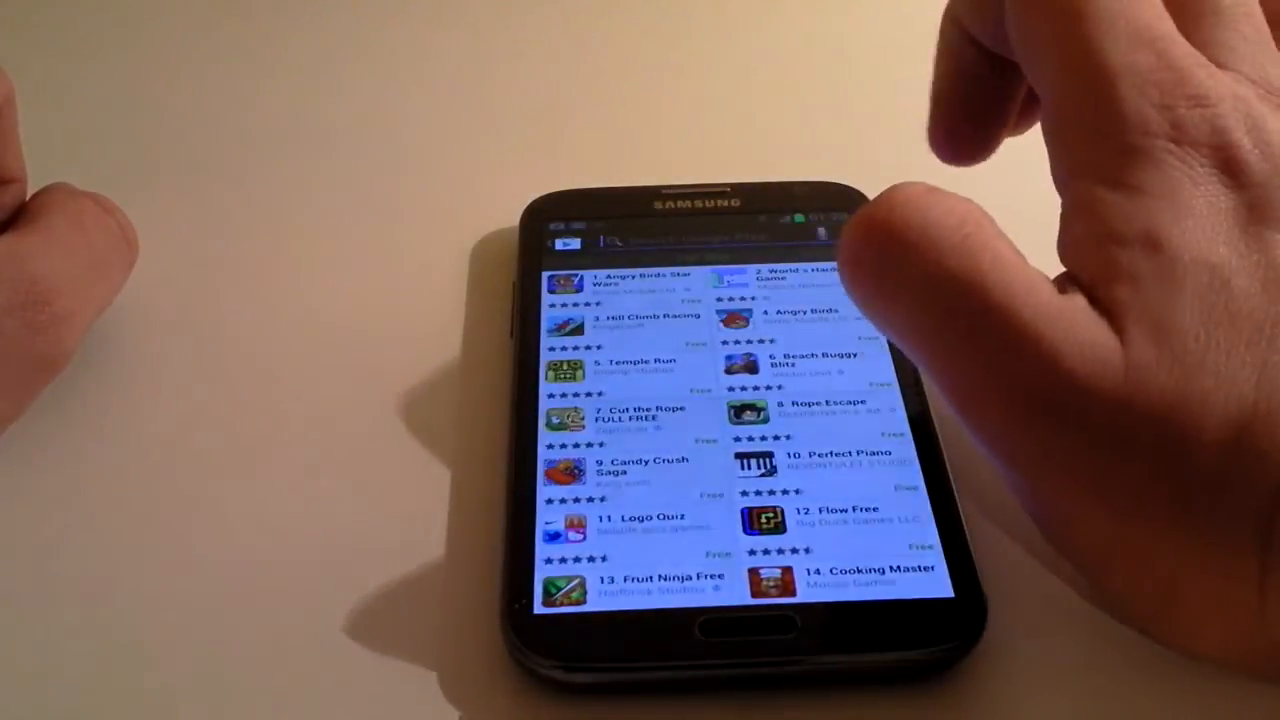
{"action": "left_click", "coordinate": [690, 240]}
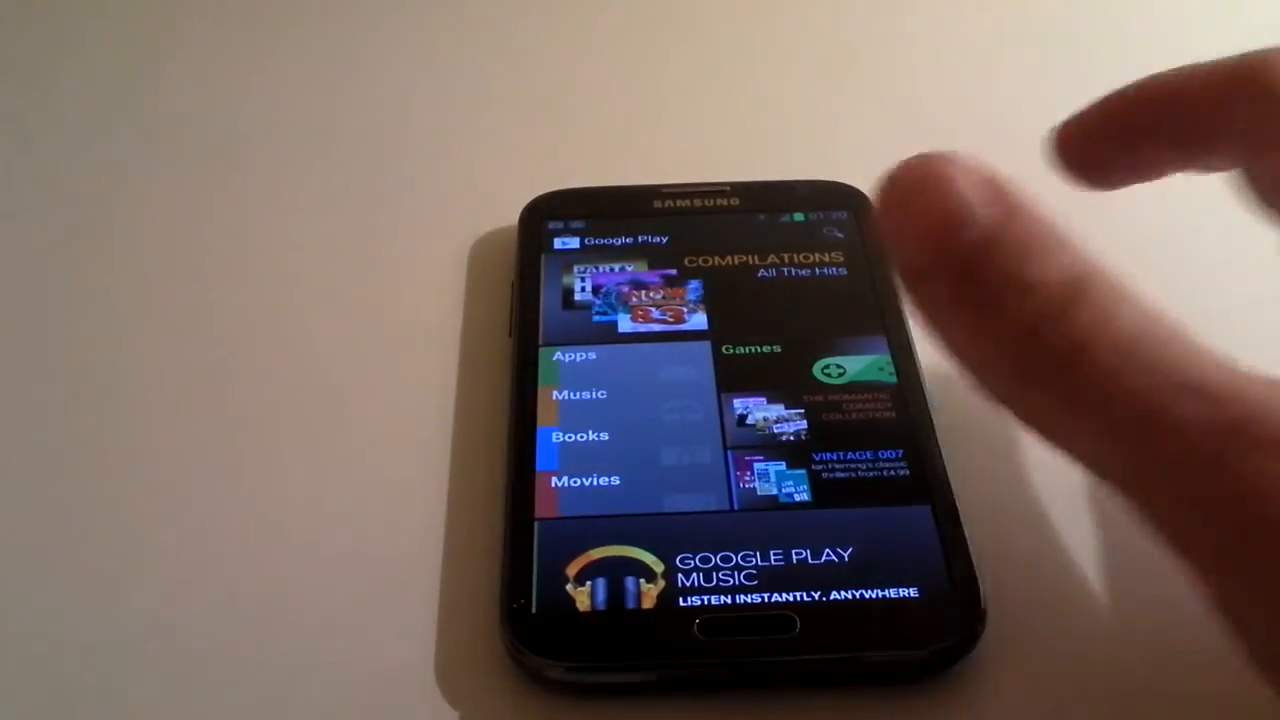
- Open avast! Mobile Security from My Apps and scroll through its user reviews
{"action": "left_click", "coordinate": [833, 232]}
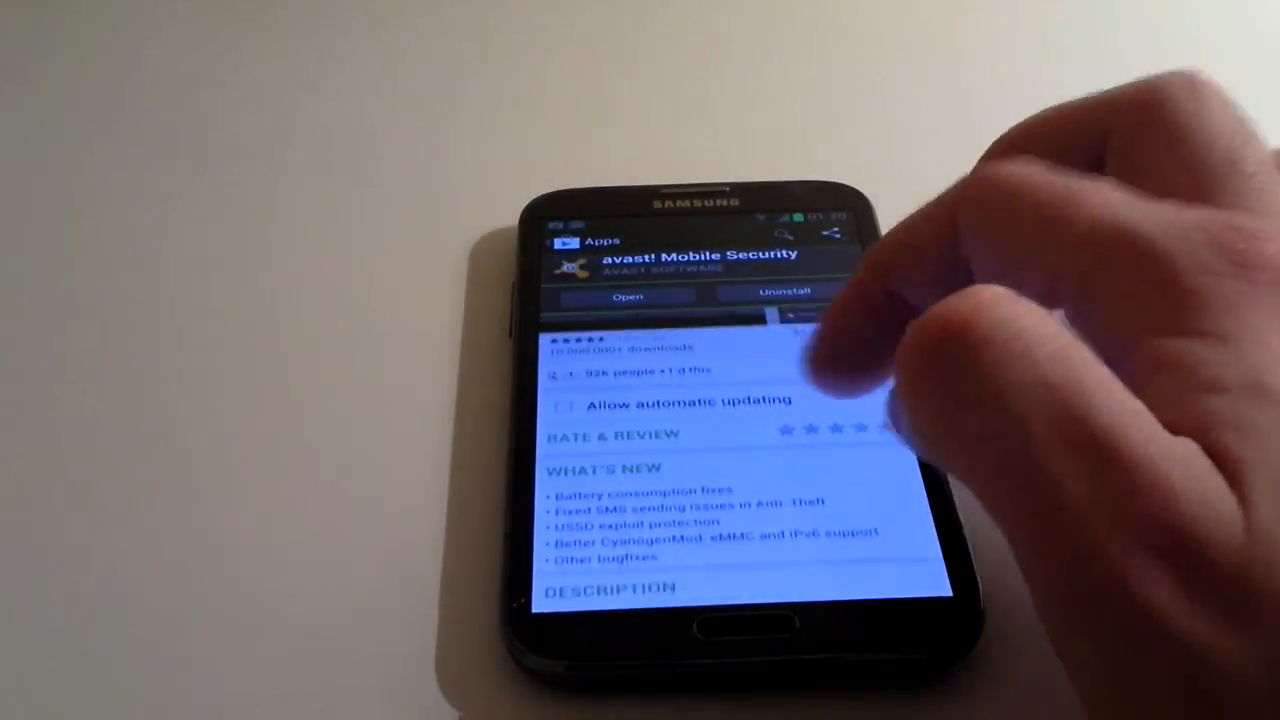
{"action": "scroll", "scroll_direction": "down", "scroll_amount": 3}
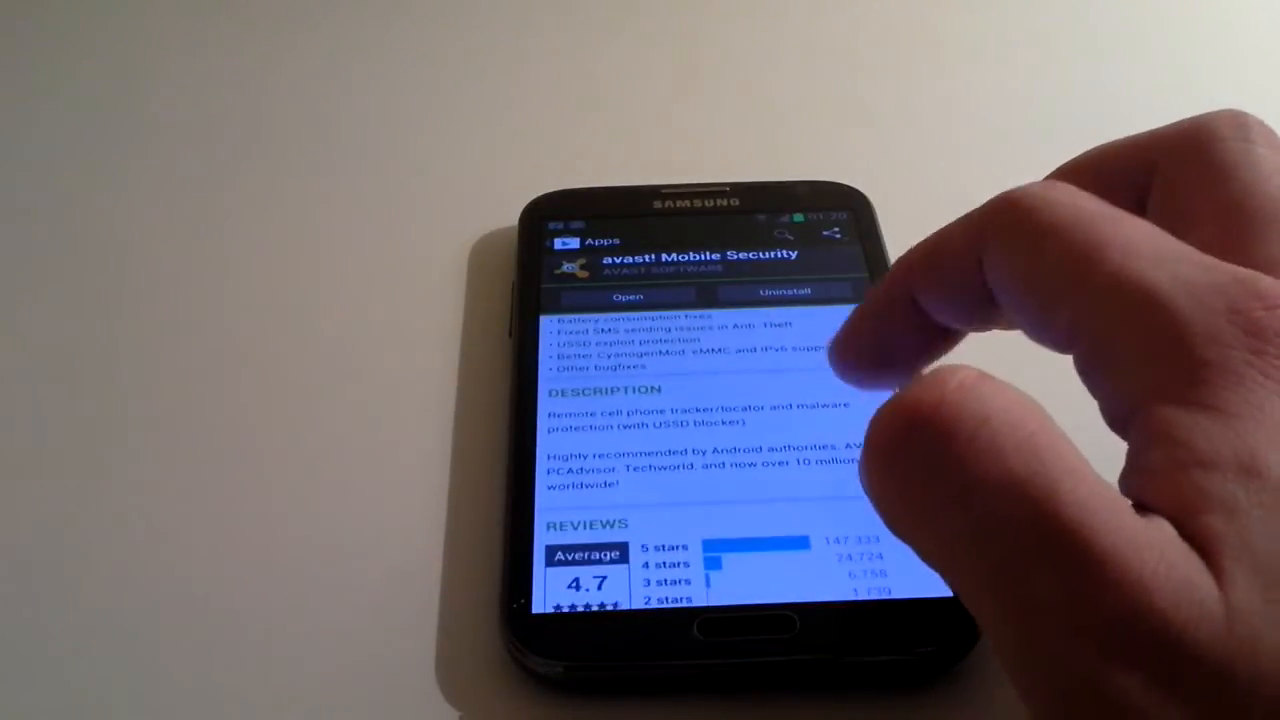
{"action": "scroll", "scroll_direction": "down", "scroll_amount": 3}
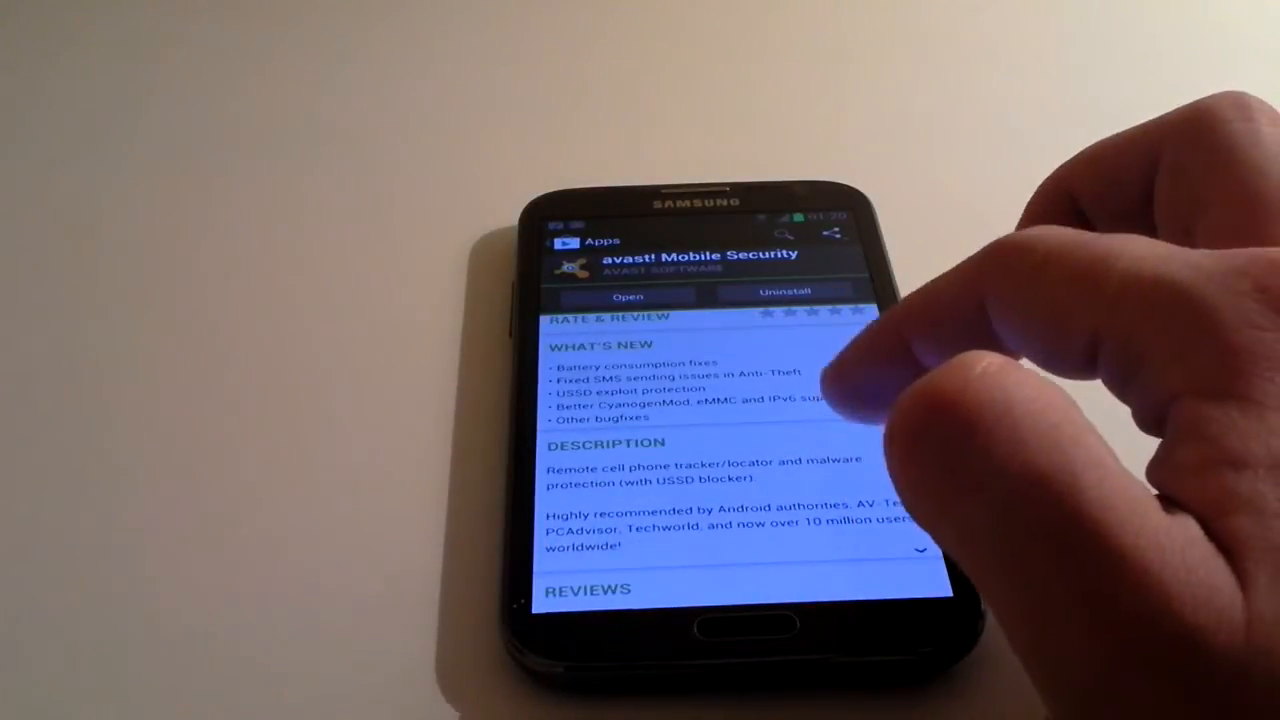
{"action": "scroll", "scroll_direction": "down", "scroll_amount": 3}
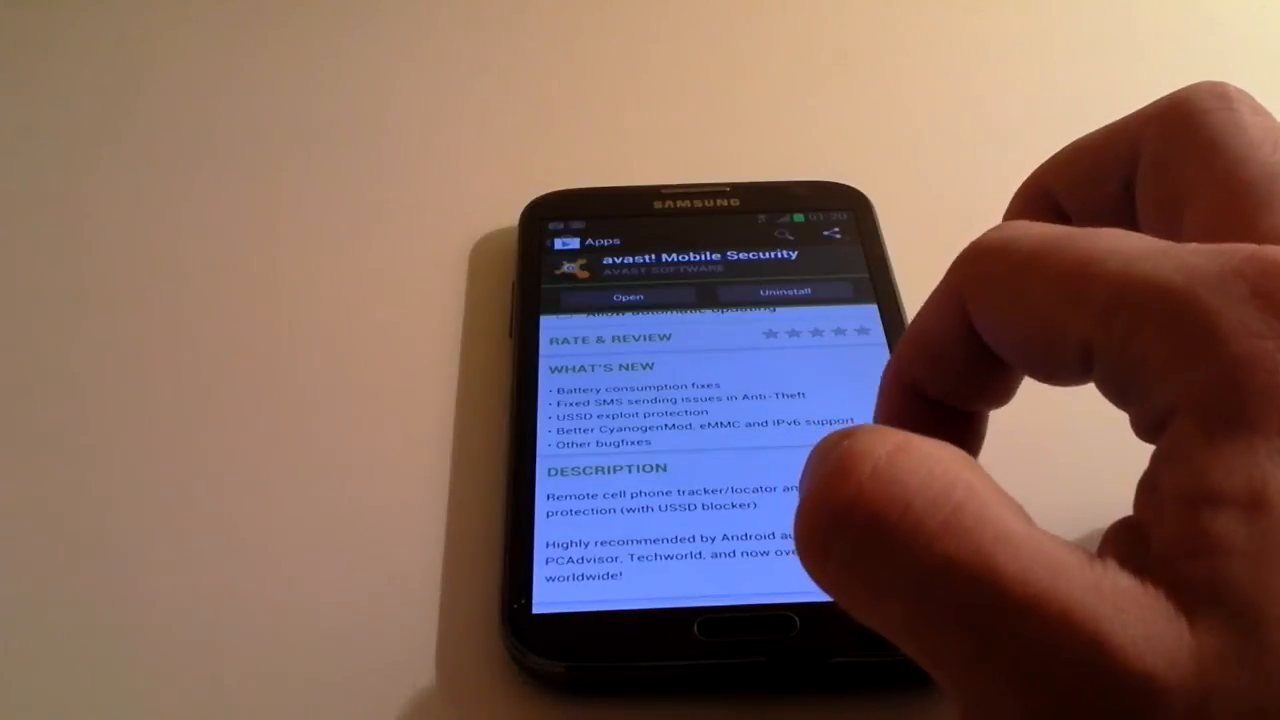
{"action": "scroll", "scroll_direction": "down", "scroll_amount": 3}
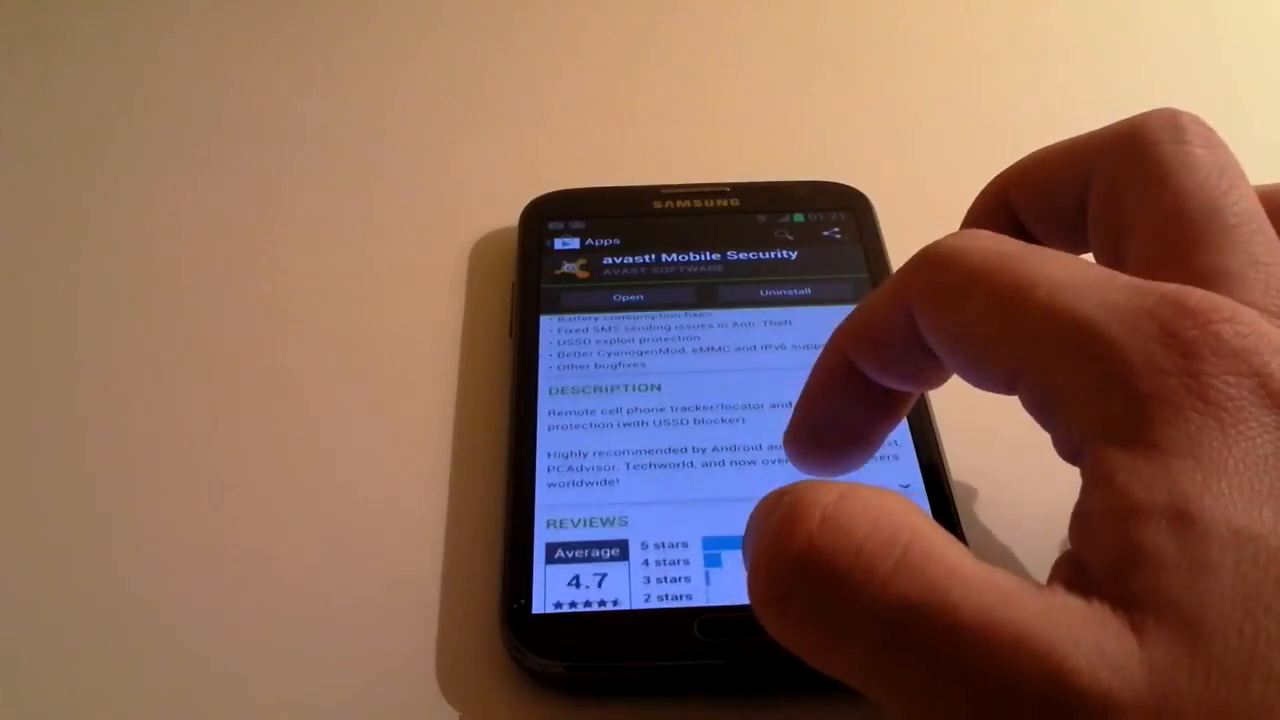
{"action": "scroll", "scroll_direction": "down", "scroll_amount": 3}
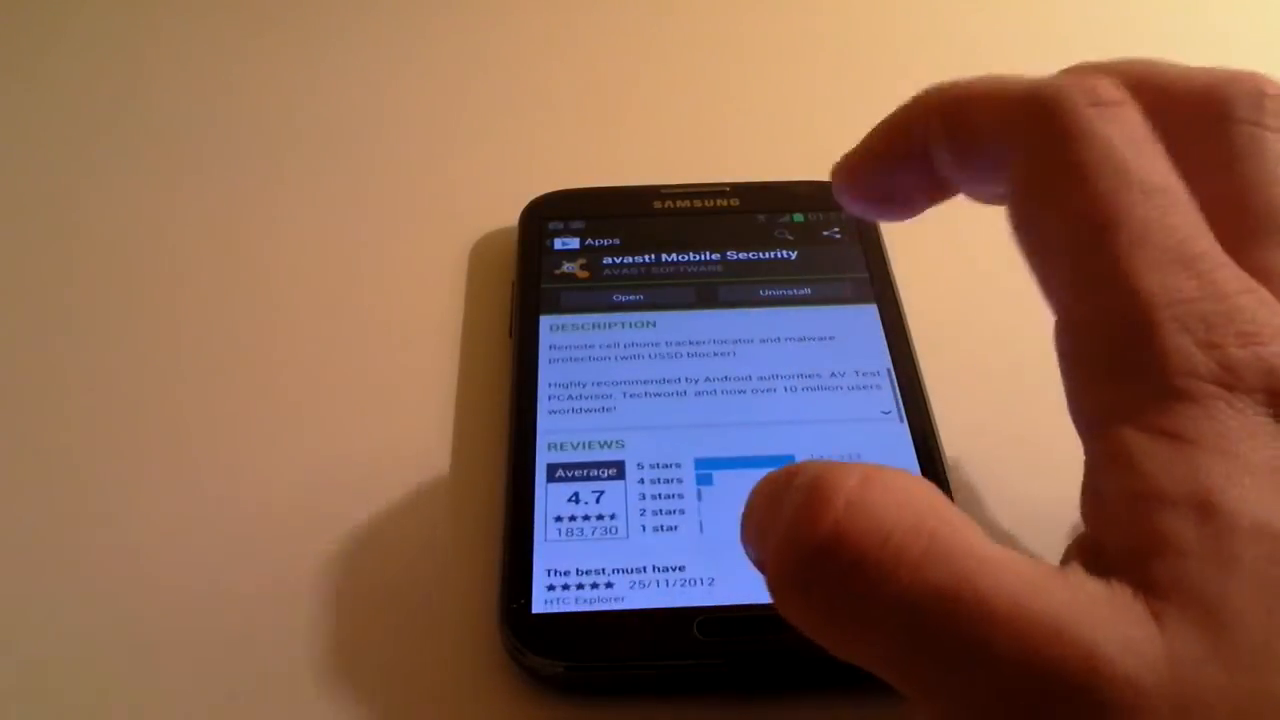
{"action": "scroll", "scroll_direction": "down", "scroll_amount": 3}
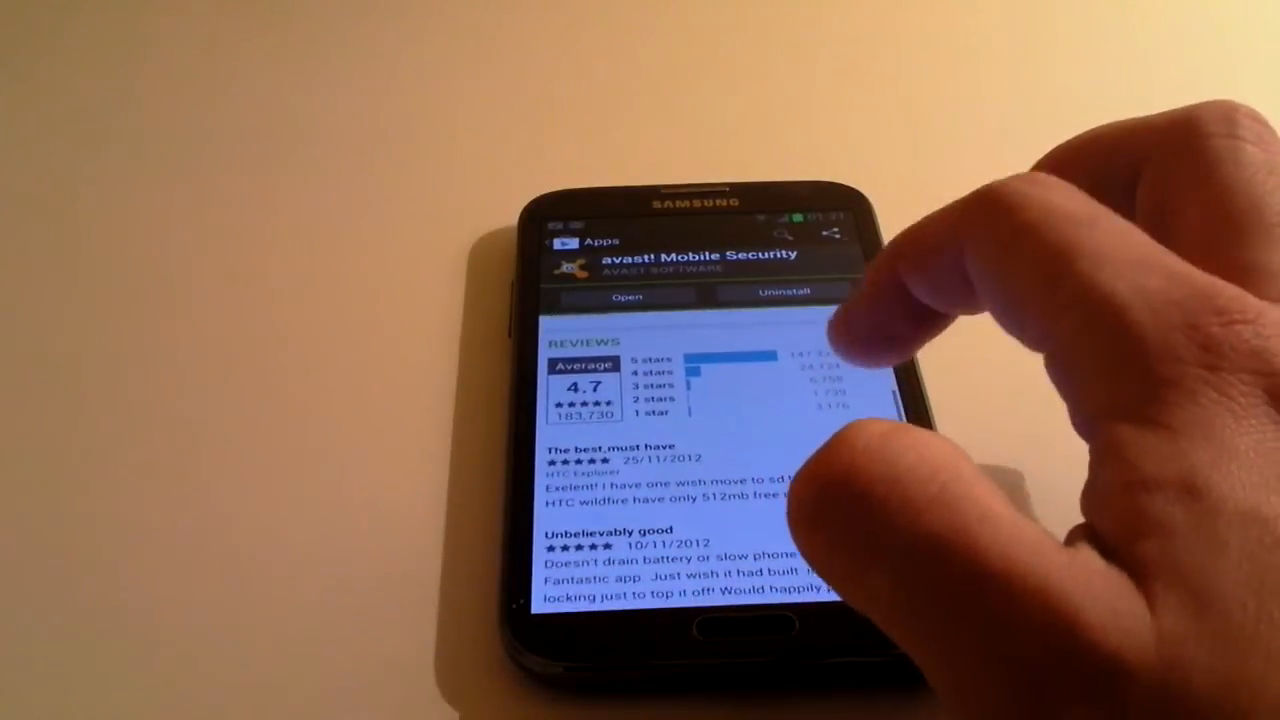
{"action": "scroll", "scroll_direction": "down", "scroll_amount": 3}
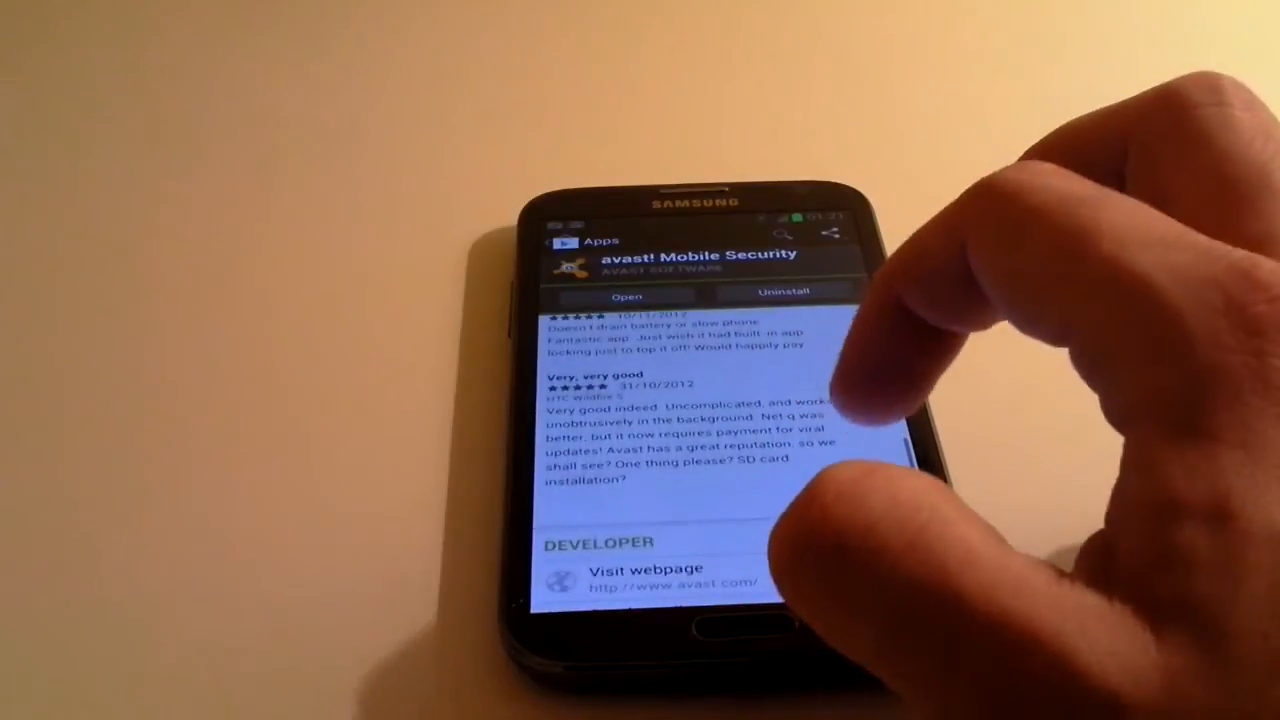
{"action": "scroll", "scroll_direction": "down", "scroll_amount": 3}
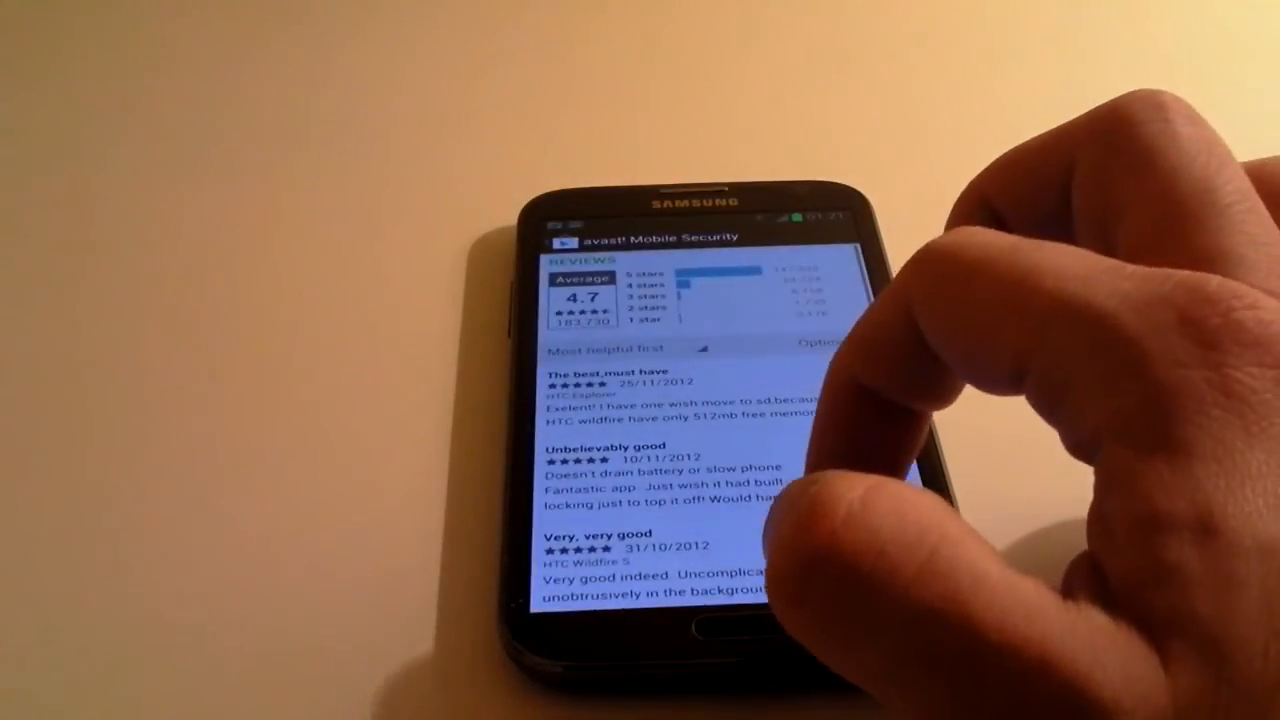
{"action": "scroll", "scroll_direction": "down", "scroll_amount": 3}
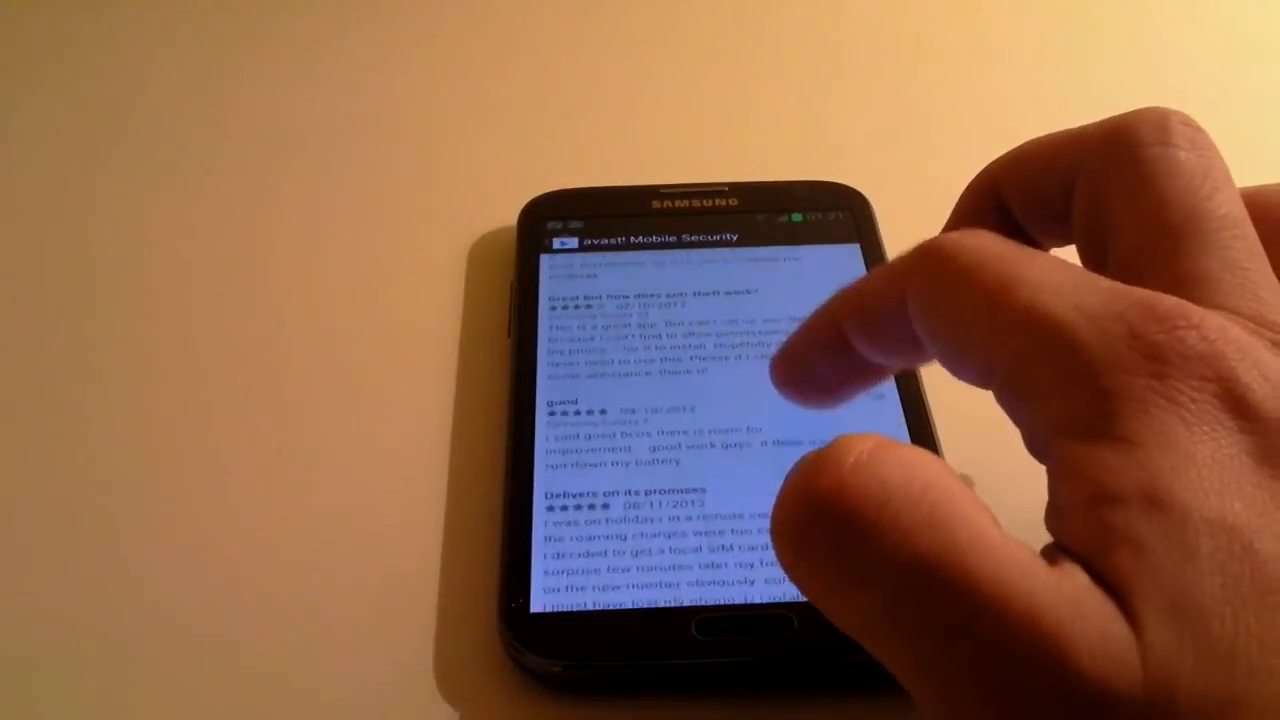
{"action": "scroll", "scroll_direction": "down", "scroll_amount": 3}
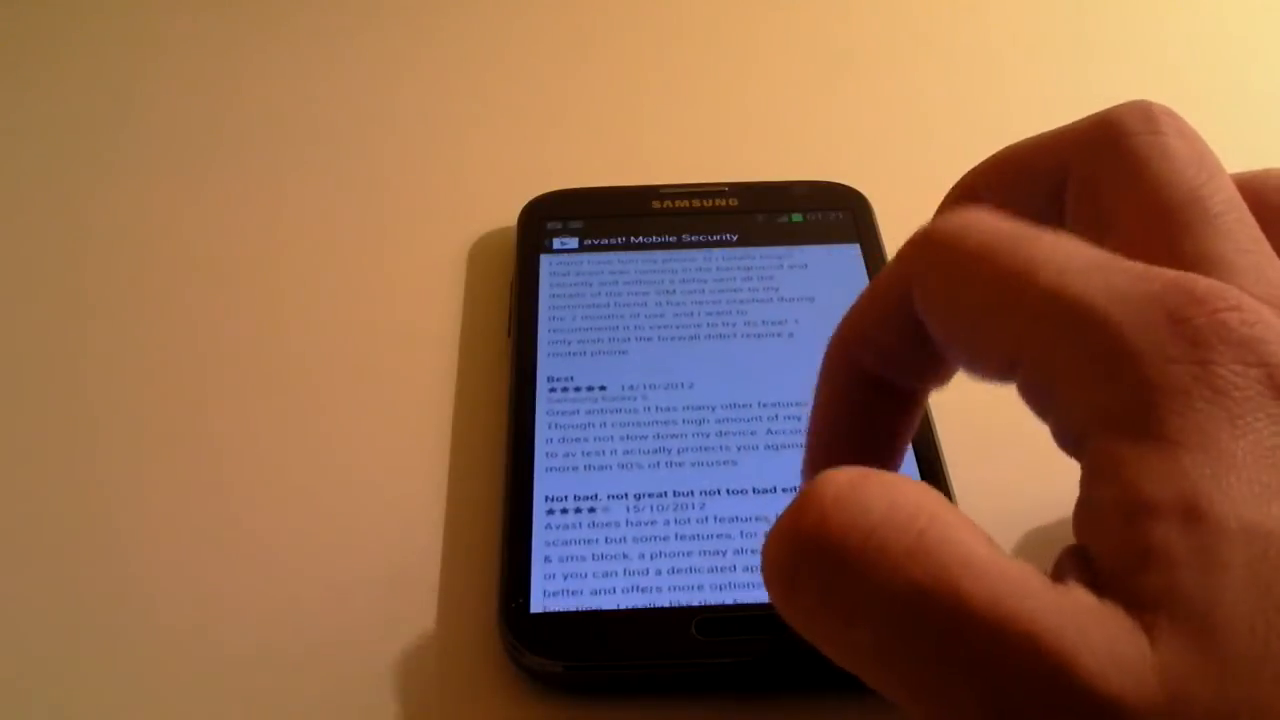
{"action": "scroll", "scroll_direction": "down", "scroll_amount": 3}
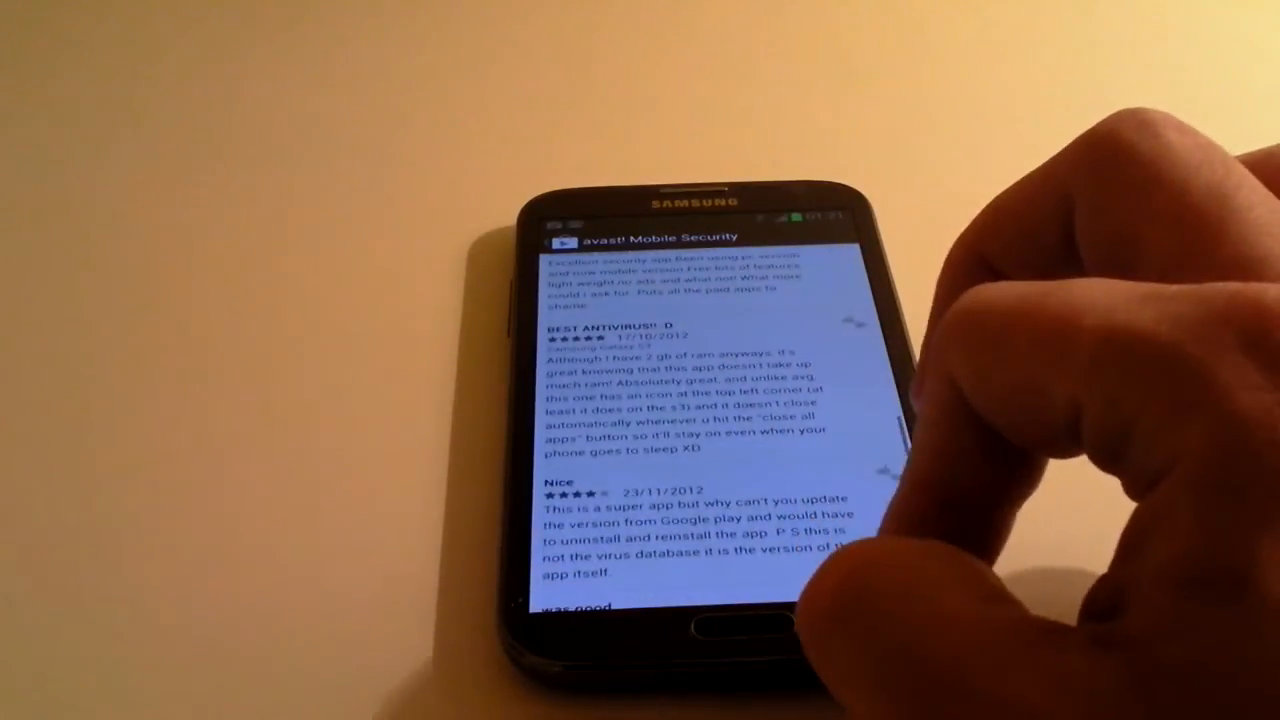